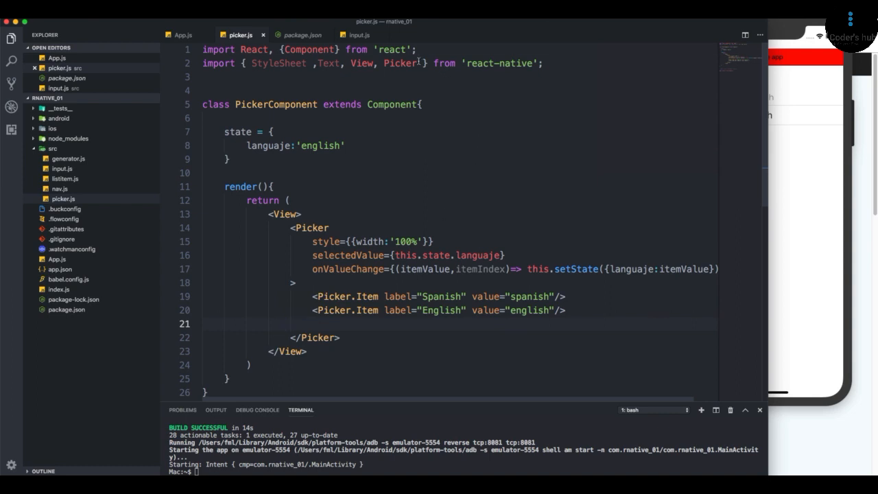
# Step: Import Slider from react-native, add value:50 to state, and render <Slider/> after </Picker>
pyautogui.write('Slider')
pyautogui.click(460, 146)
pyautogui.write(',')
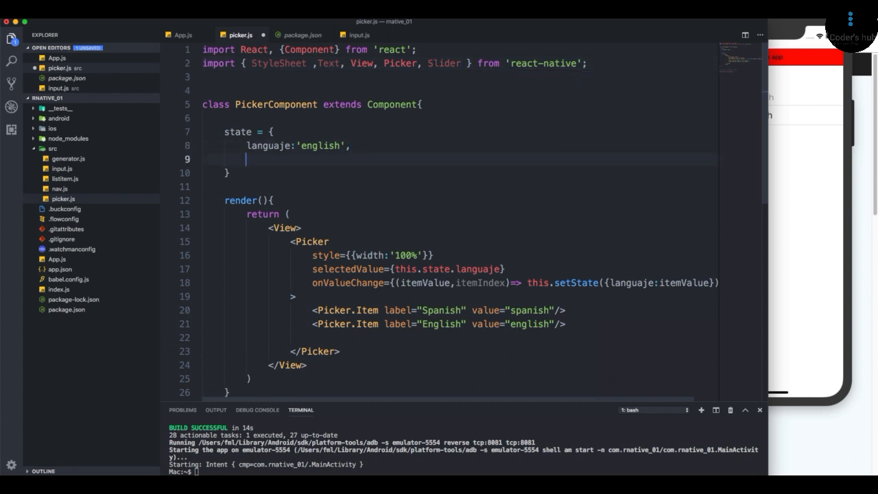
pyautogui.write('value:50')
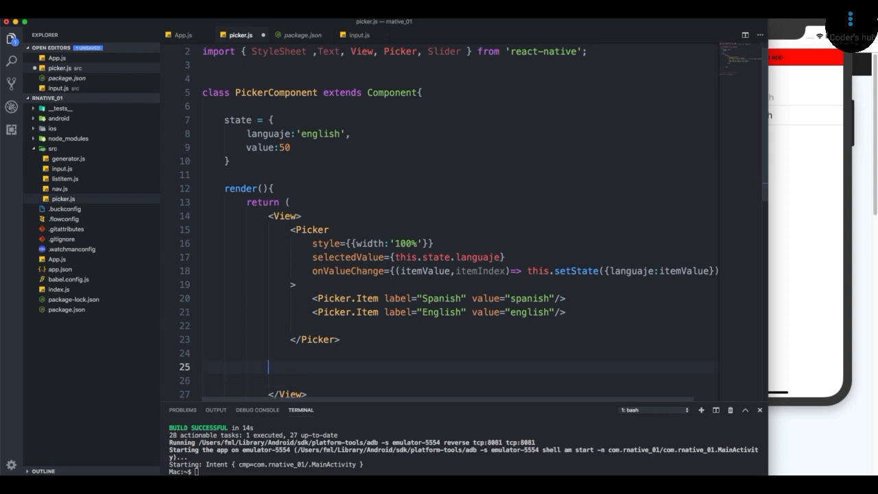
pyautogui.write('<Slider/>')
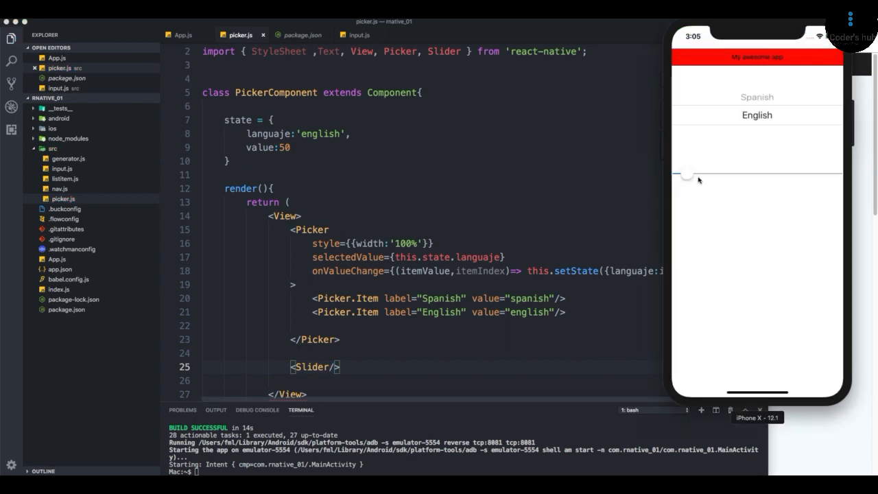
# Step: Drag the new slider back and forth in the iOS and Android apps
pyautogui.moveTo(686, 175); pyautogui.dragTo(796, 178)
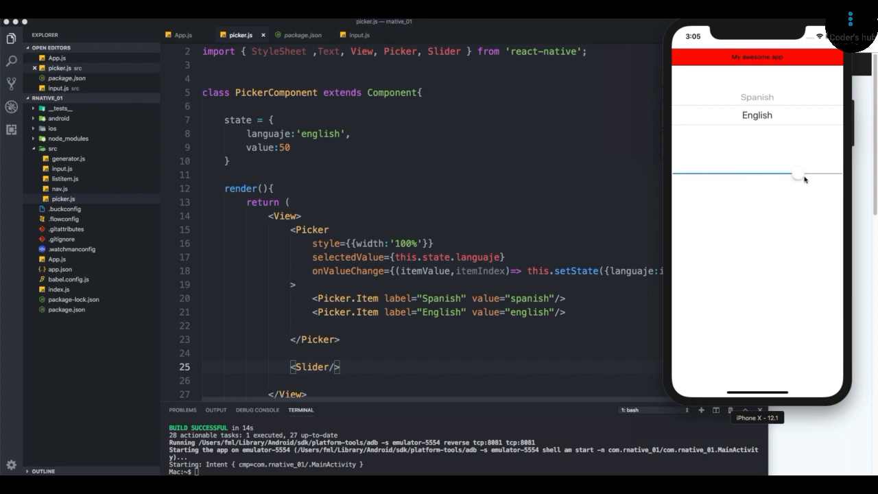
pyautogui.moveTo(795, 177); pyautogui.dragTo(739, 177)
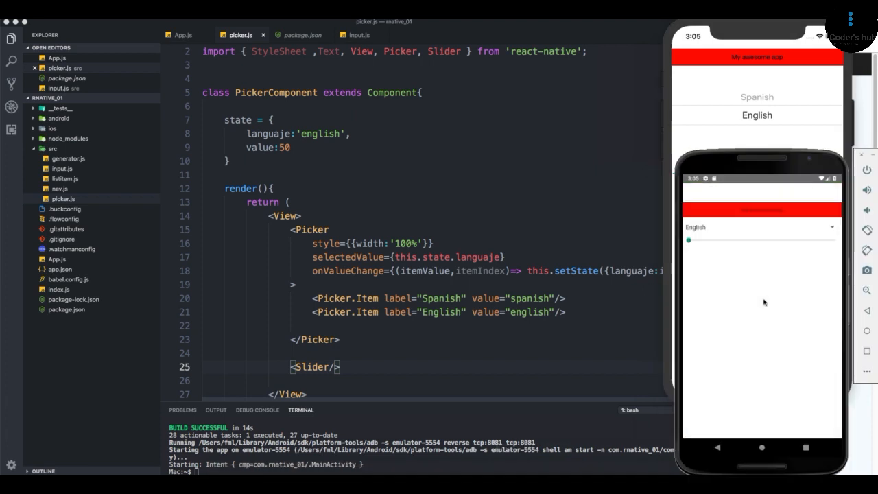
pyautogui.moveTo(688, 240); pyautogui.dragTo(754, 242)
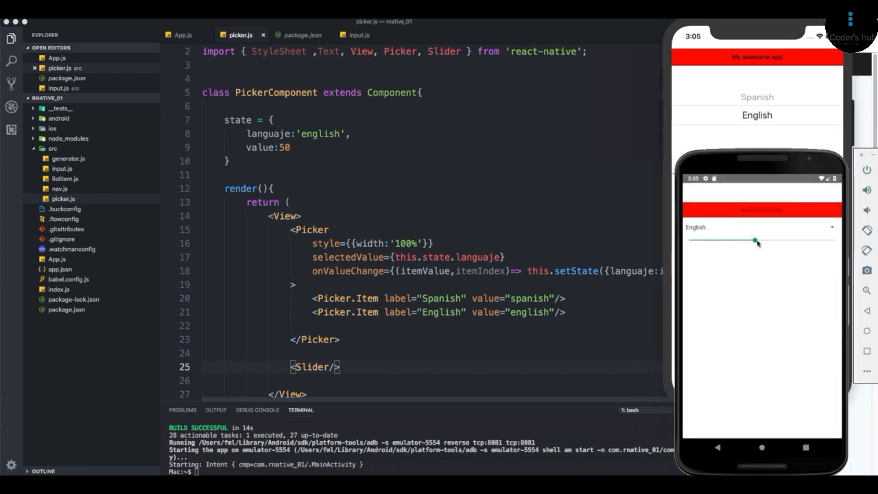
pyautogui.moveTo(755, 240); pyautogui.dragTo(691, 240)
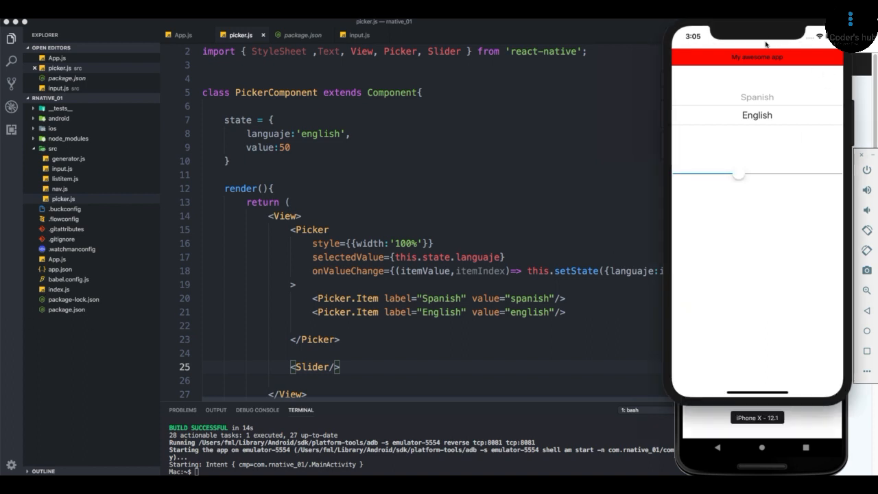
# Step: Slide the iOS slider to halfway, further right, back left, then right again
pyautogui.moveTo(739, 173); pyautogui.dragTo(739, 173)
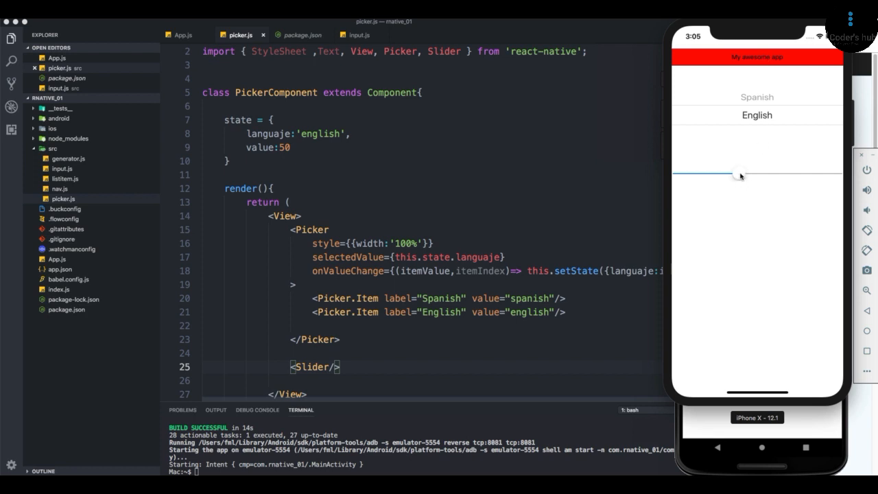
pyautogui.moveTo(740, 173); pyautogui.dragTo(775, 174)
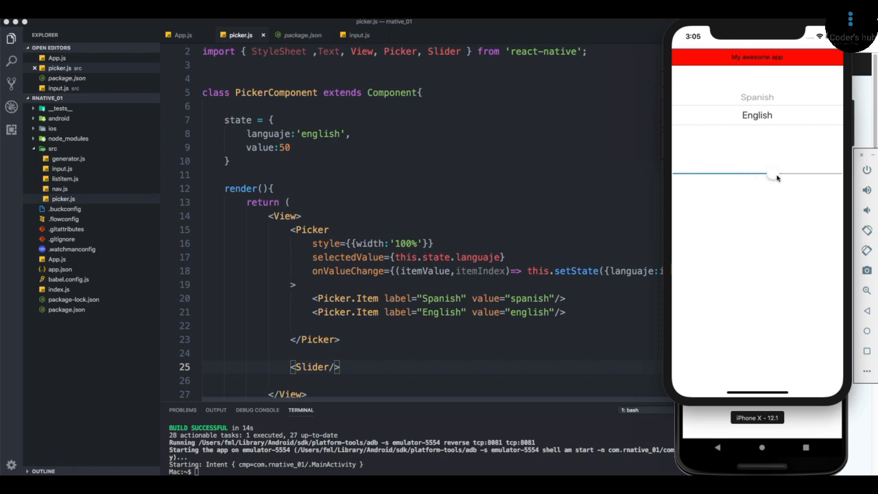
pyautogui.moveTo(776, 175); pyautogui.dragTo(750, 173)
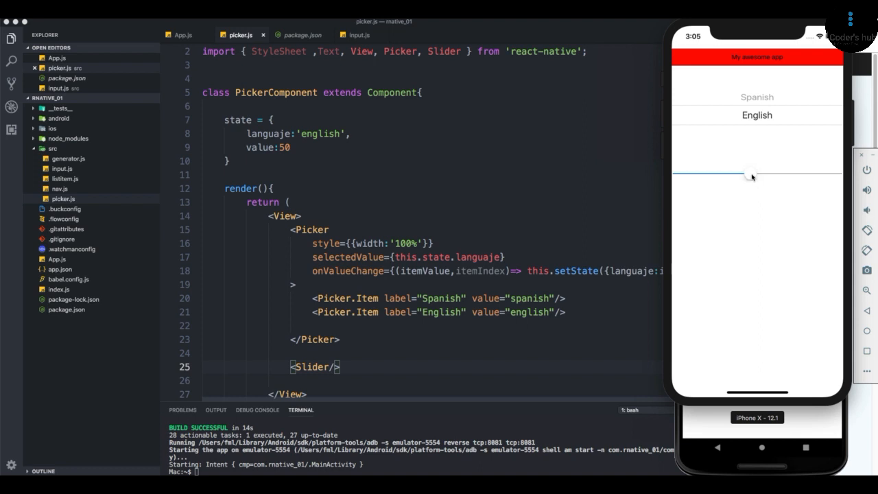
pyautogui.moveTo(752, 175); pyautogui.dragTo(714, 175)
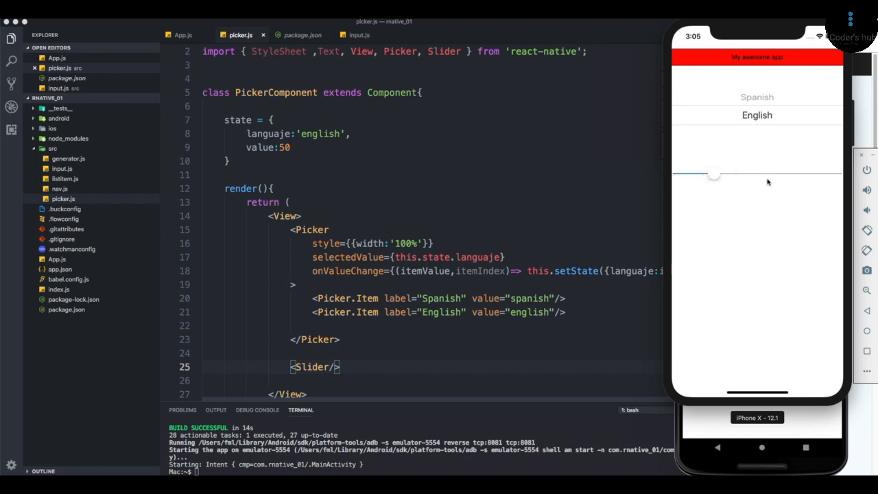
pyautogui.moveTo(713, 174); pyautogui.dragTo(777, 174)
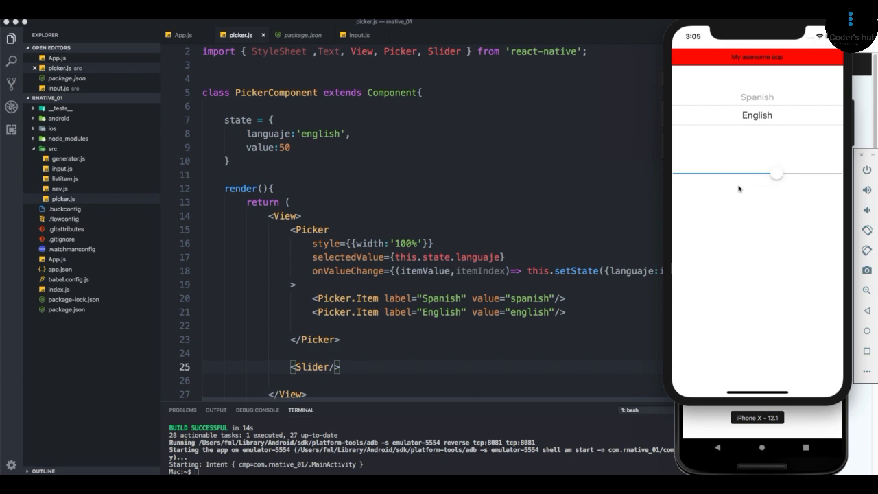
pyautogui.moveTo(334, 366)
pyautogui.write('value={')
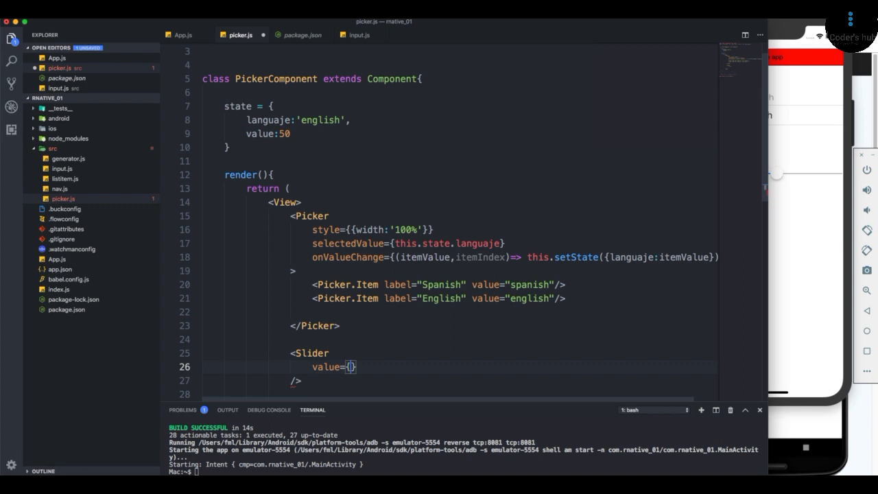
# Step: Add value={this.state.value} as a prop on the Slider
pyautogui.write('this.state')
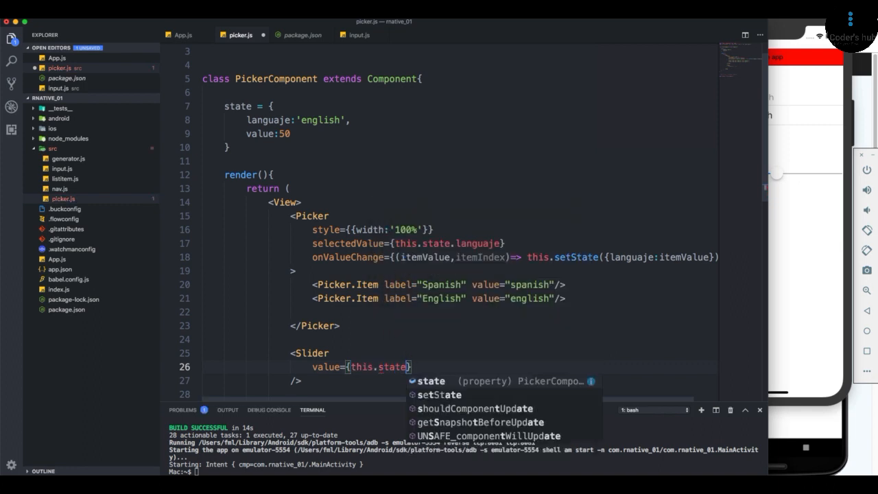
pyautogui.write('.value')
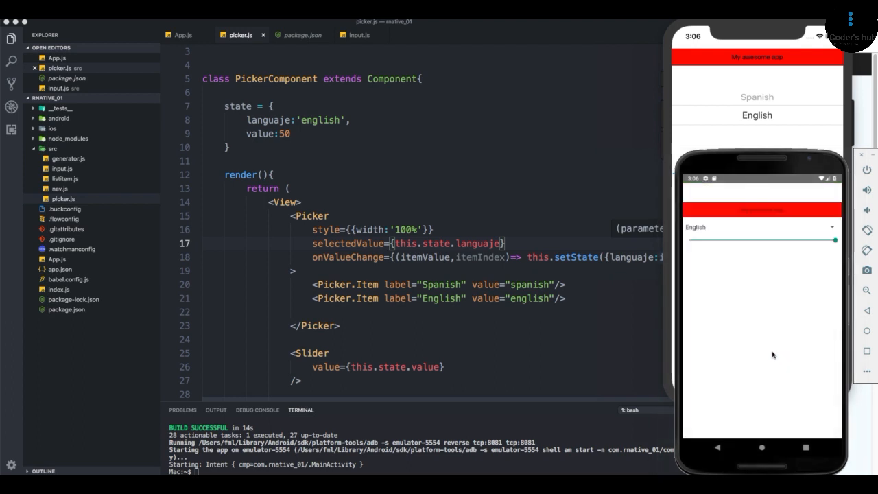
pyautogui.moveTo(378, 357)
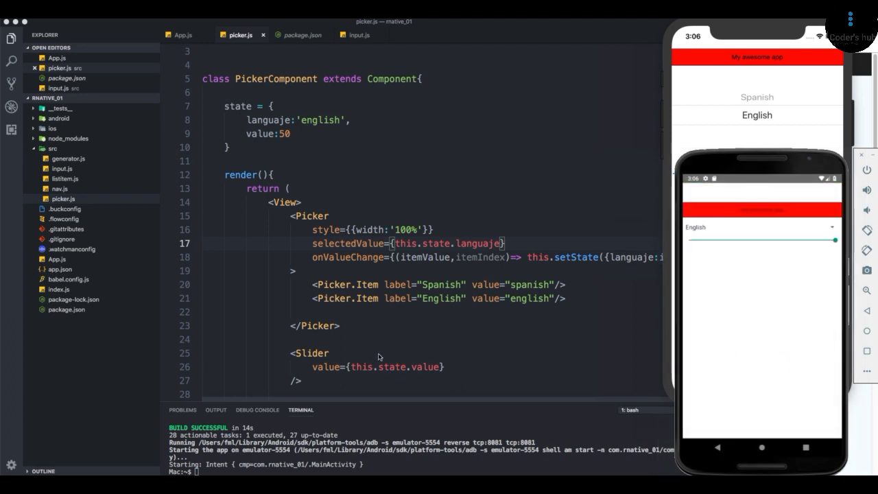
pyautogui.scroll(-3)
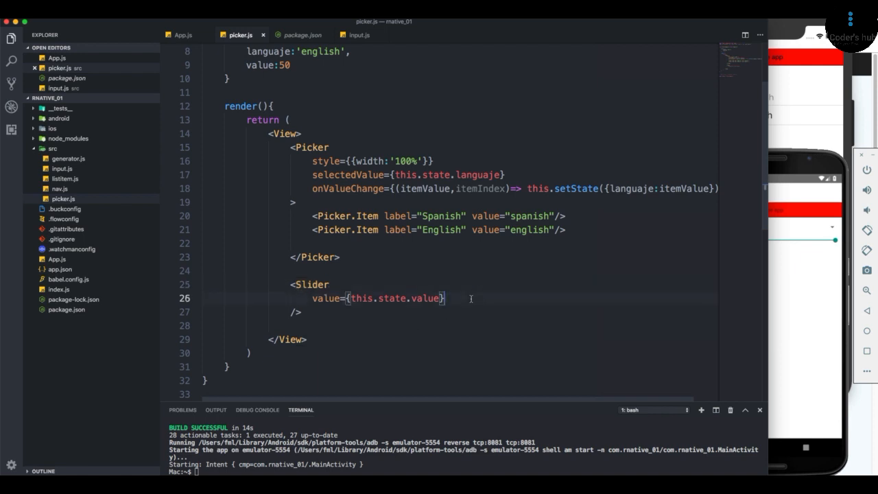
# Step: Add maximumValue={100} and minimumValue={30} props to the Slider
pyautogui.write('maximumValue')
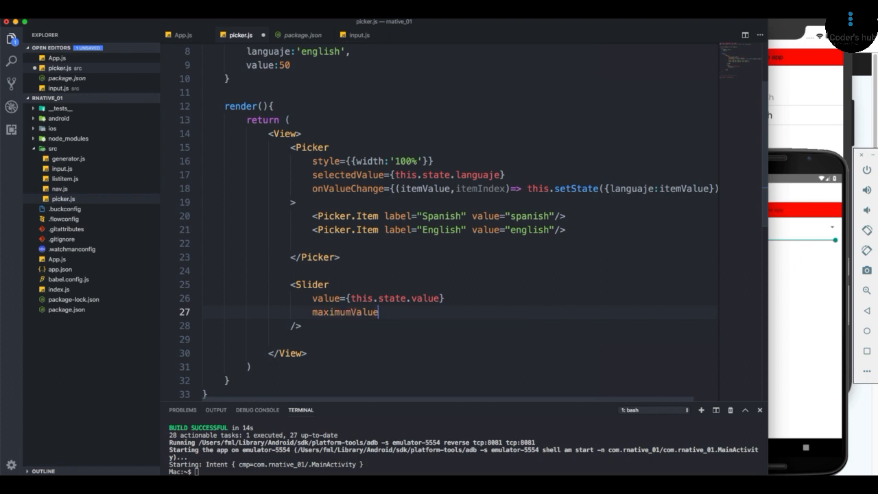
pyautogui.write('={100}')
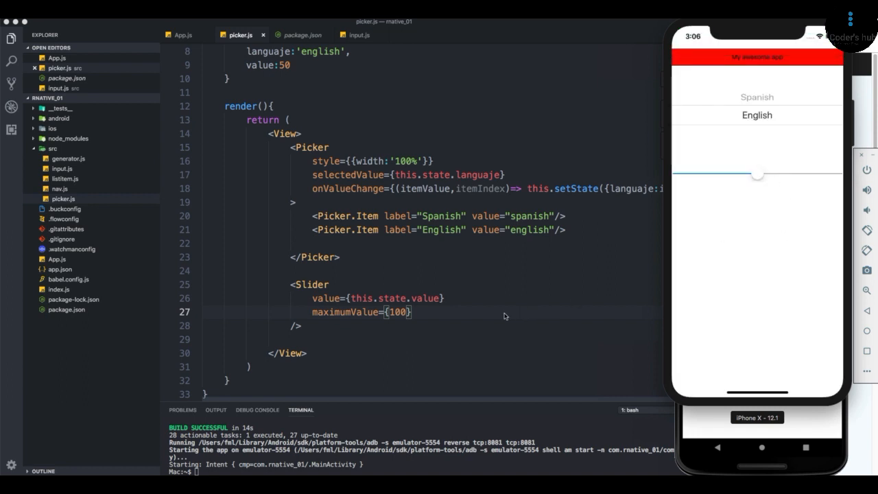
pyautogui.click(413, 312)
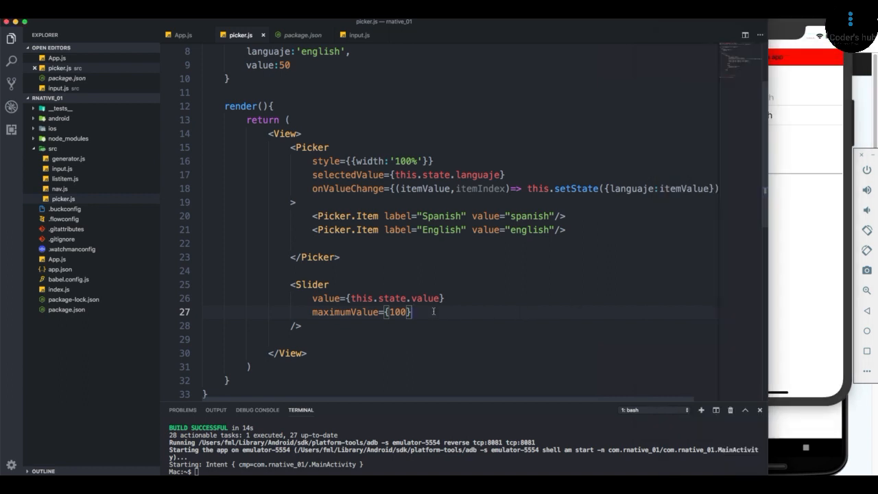
pyautogui.write('minimumValue={')
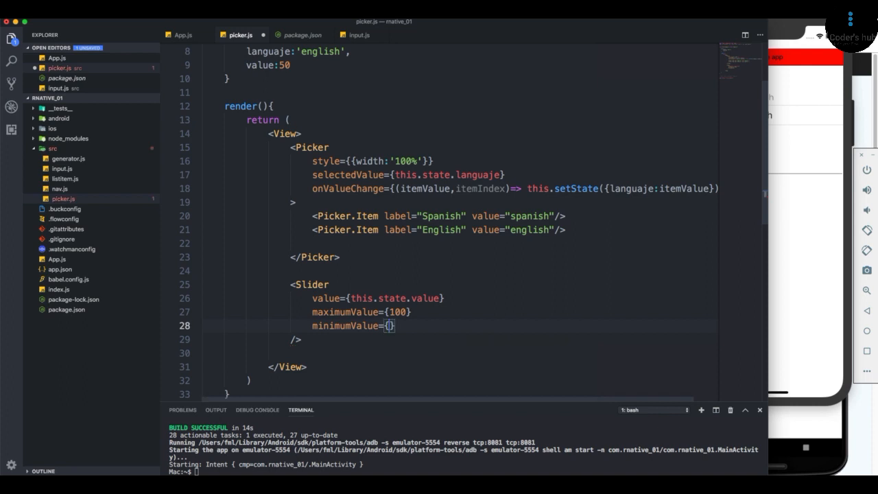
pyautogui.write('1')
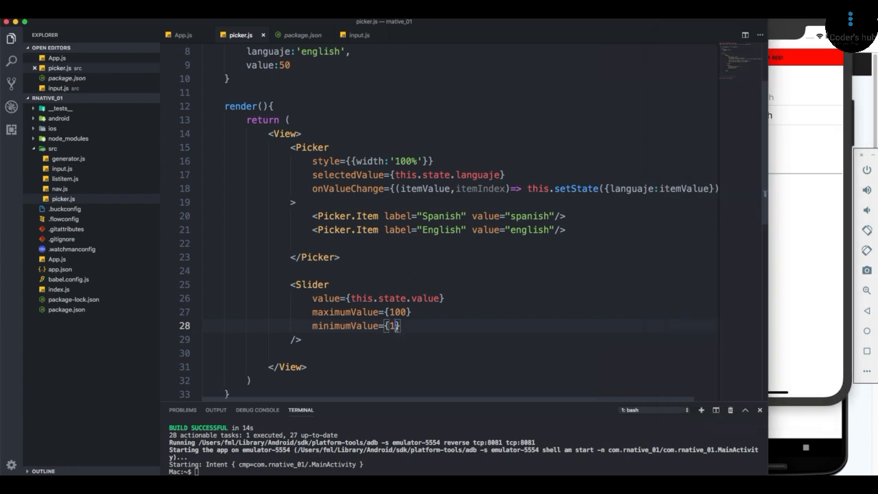
pyautogui.write('30')
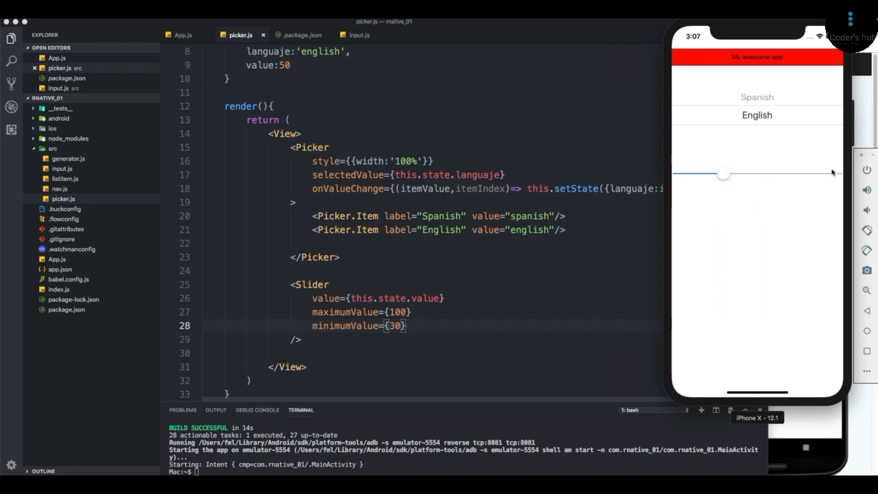
pyautogui.moveTo(504, 334)
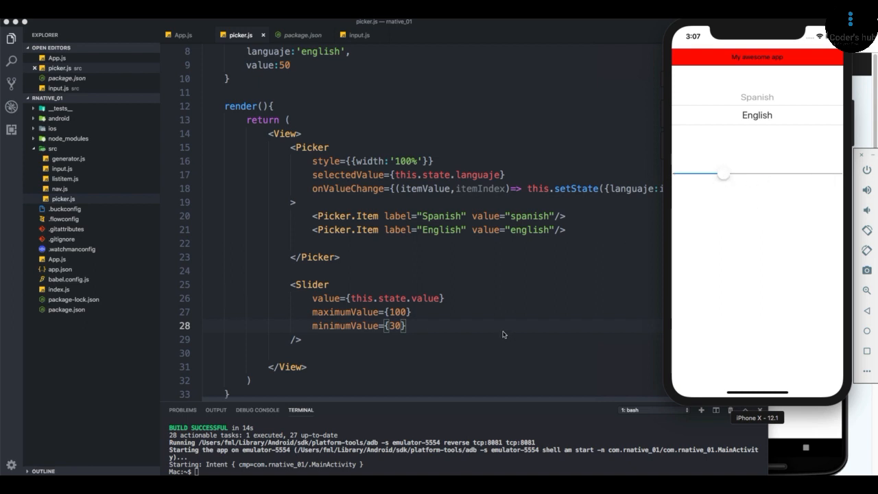
# Step: Add step={20} to the Slider, set minimumValue to 1, and save
pyautogui.write('step={')
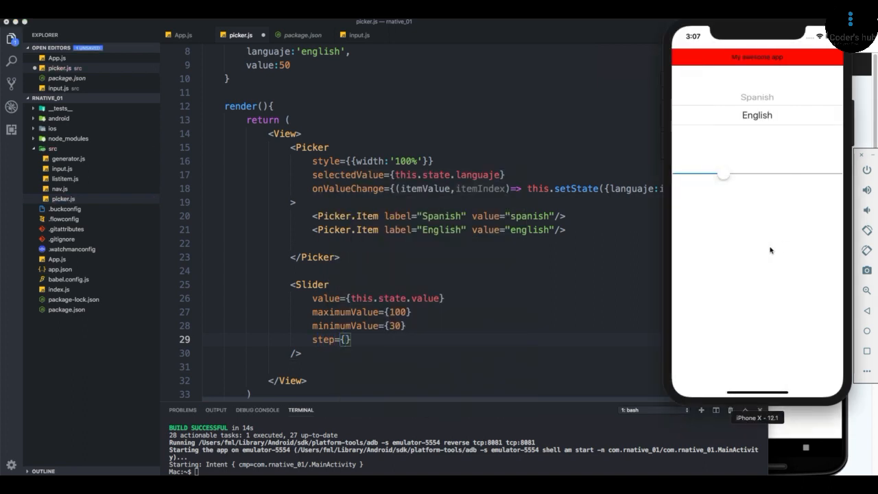
pyautogui.moveTo(742, 231)
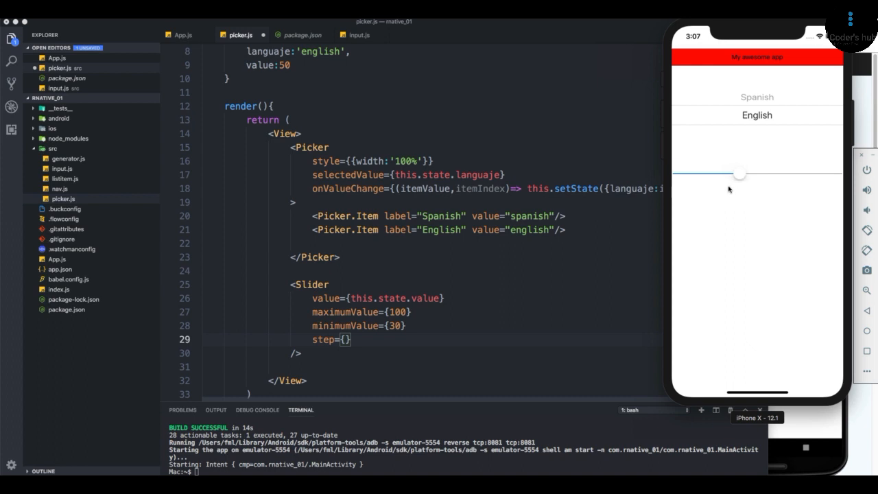
pyautogui.moveTo(713, 230)
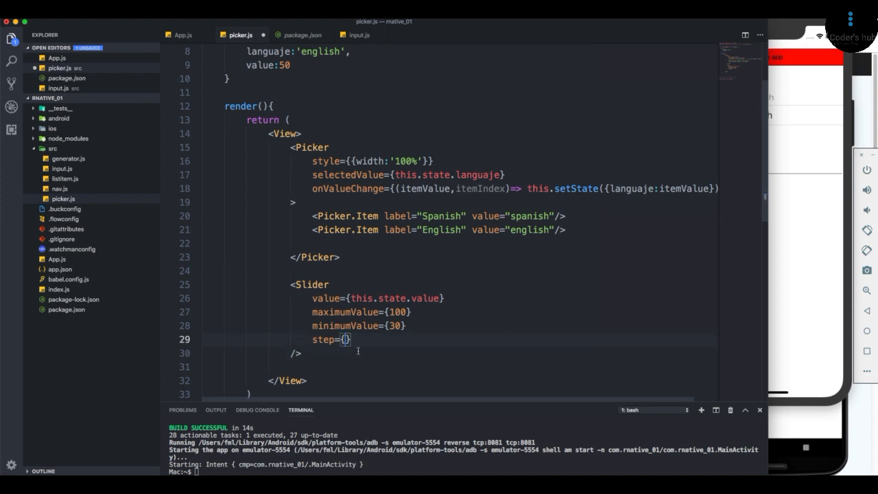
pyautogui.write('10')
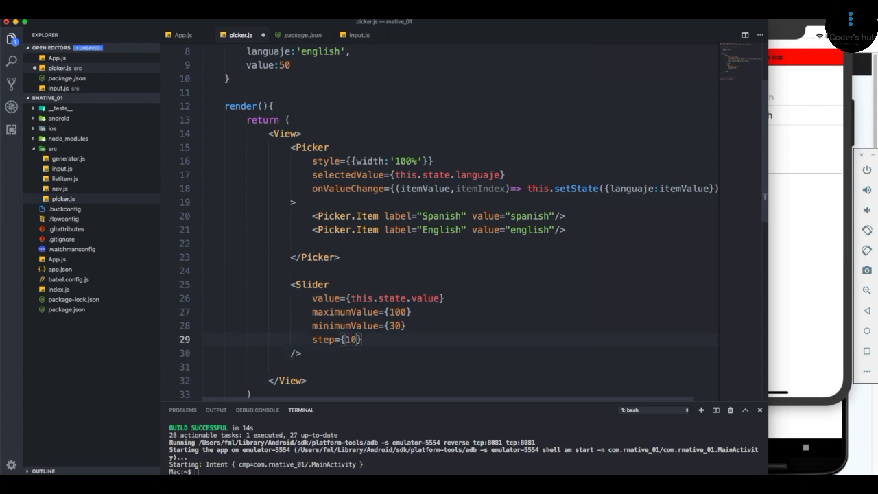
pyautogui.write('3')
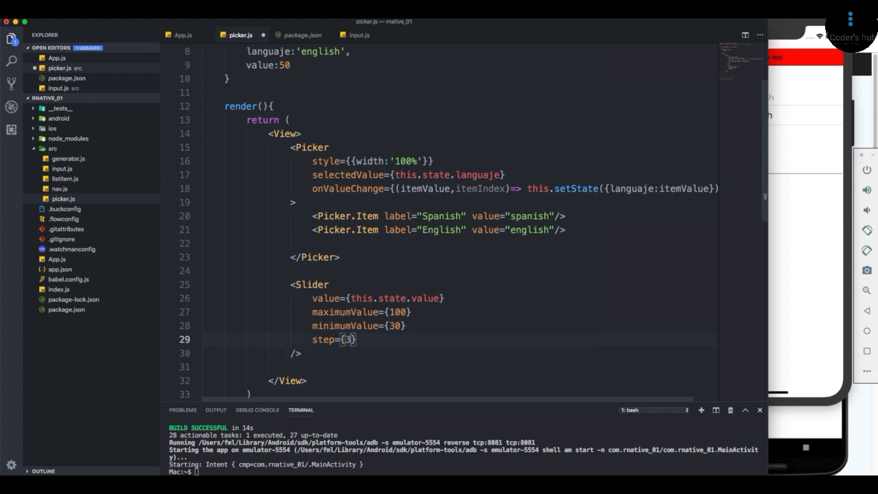
pyautogui.write('20')
pyautogui.click(460, 325)
pyautogui.write('1')
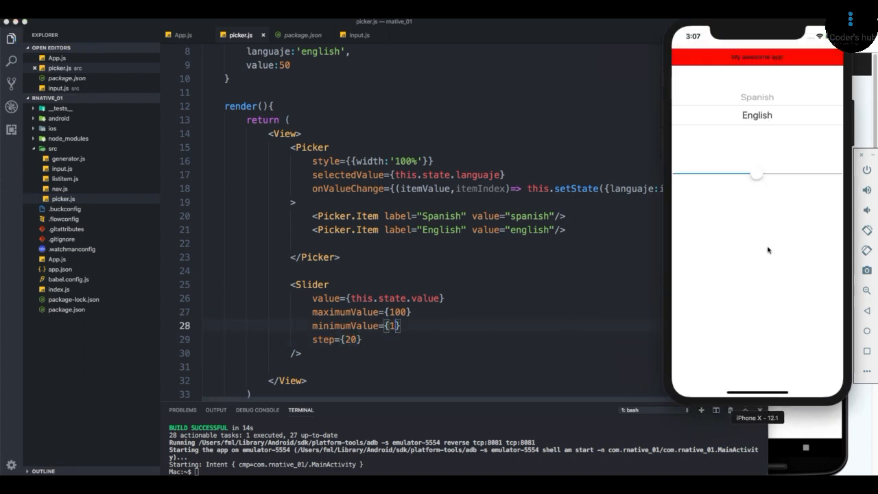
# Step: Drag the iOS slider low, to maximum, back to middle, then slightly higher
pyautogui.moveTo(755, 175); pyautogui.dragTo(710, 175)
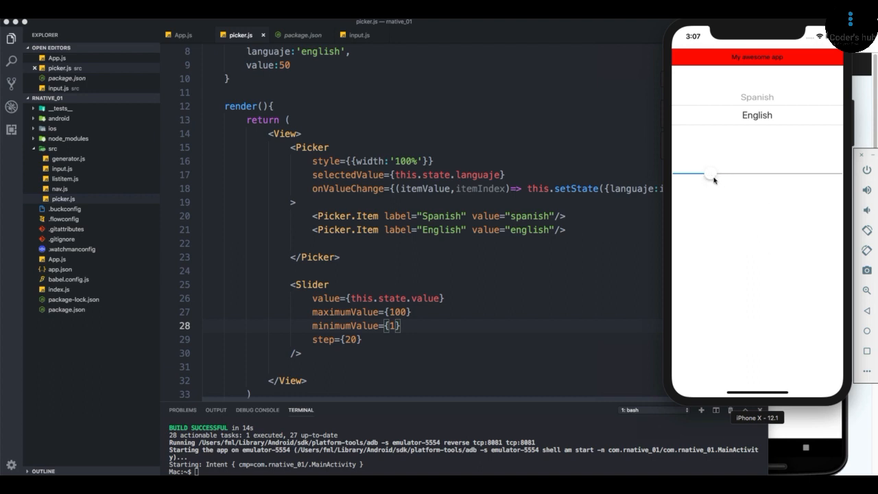
pyautogui.moveTo(712, 174); pyautogui.dragTo(806, 174)
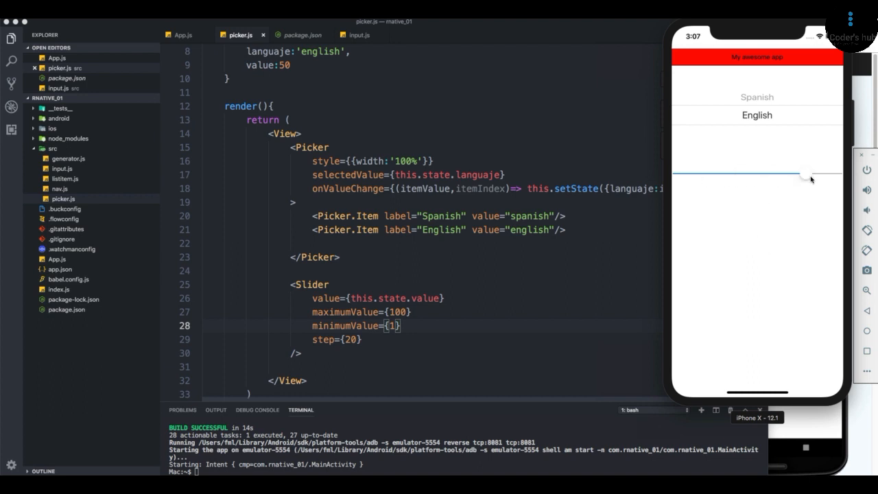
pyautogui.moveTo(806, 176); pyautogui.dragTo(742, 173)
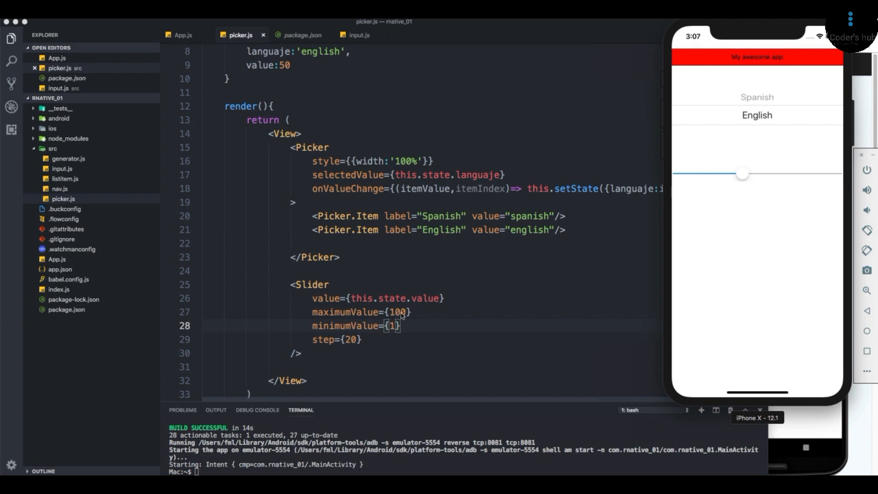
pyautogui.moveTo(753, 180)
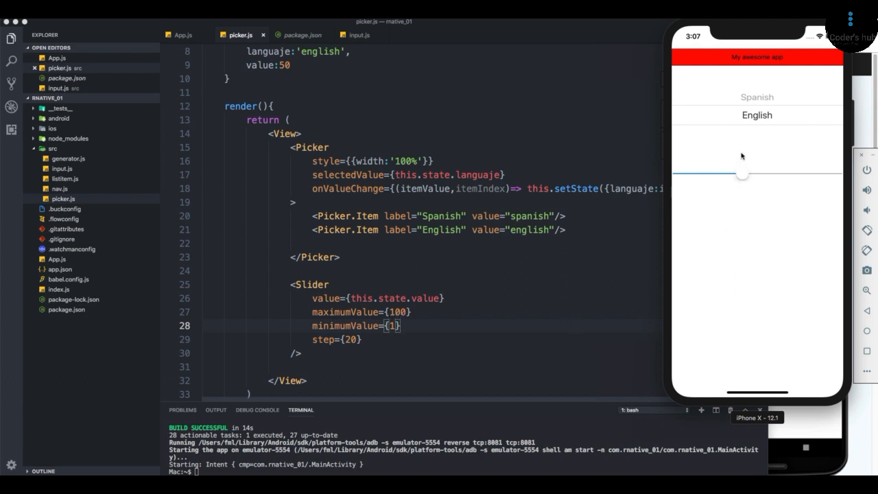
pyautogui.moveTo(741, 173); pyautogui.dragTo(774, 176)
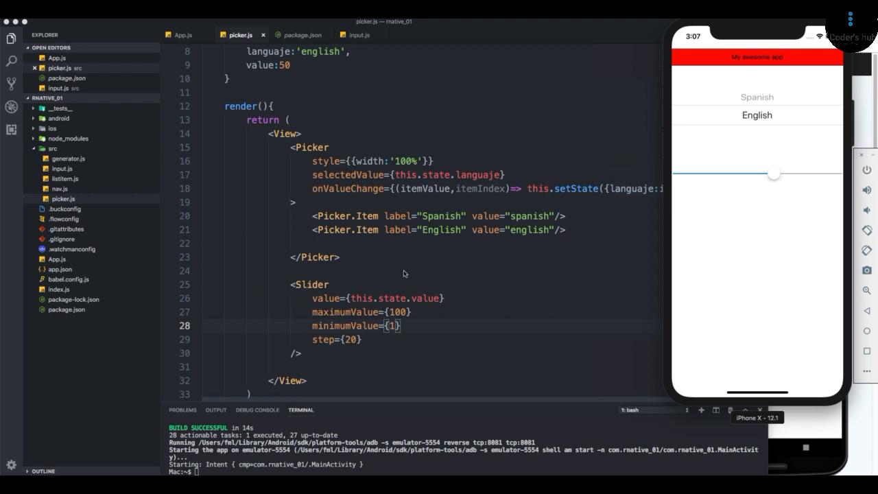
pyautogui.moveTo(463, 358)
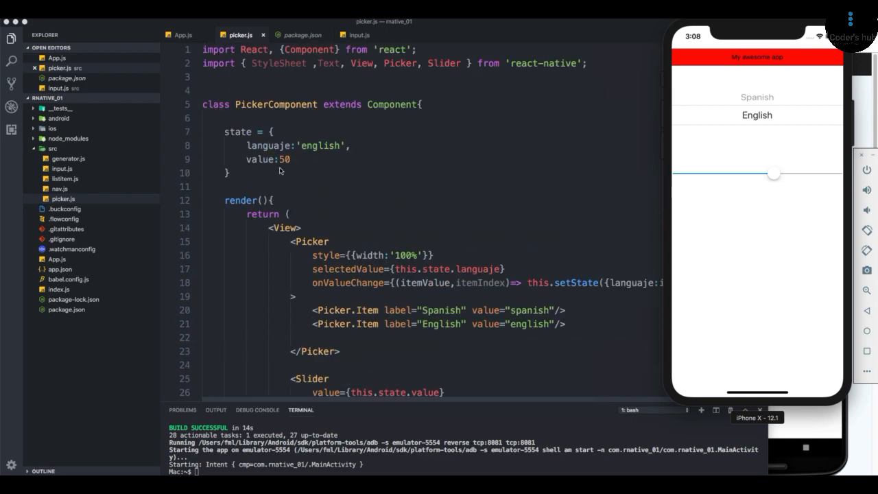
# Step: Write a handleSliderChange arrow function that alerts the slider value
pyautogui.write('handleS')
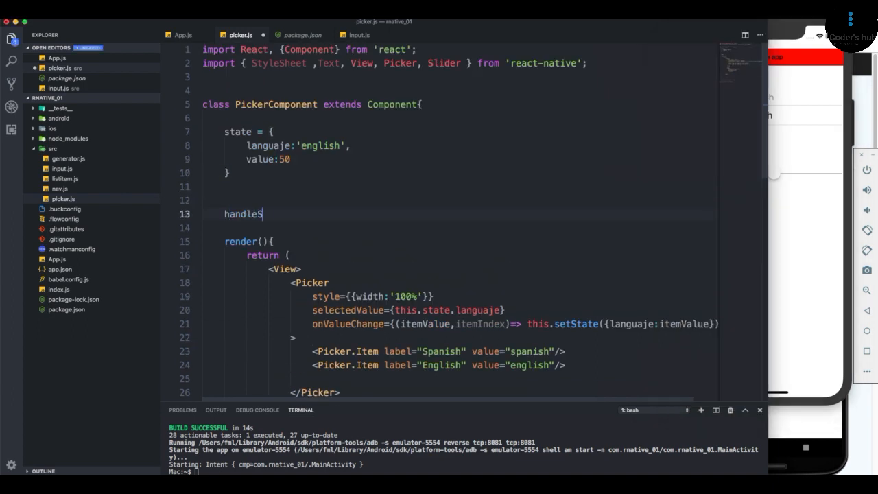
pyautogui.write('liderChange')
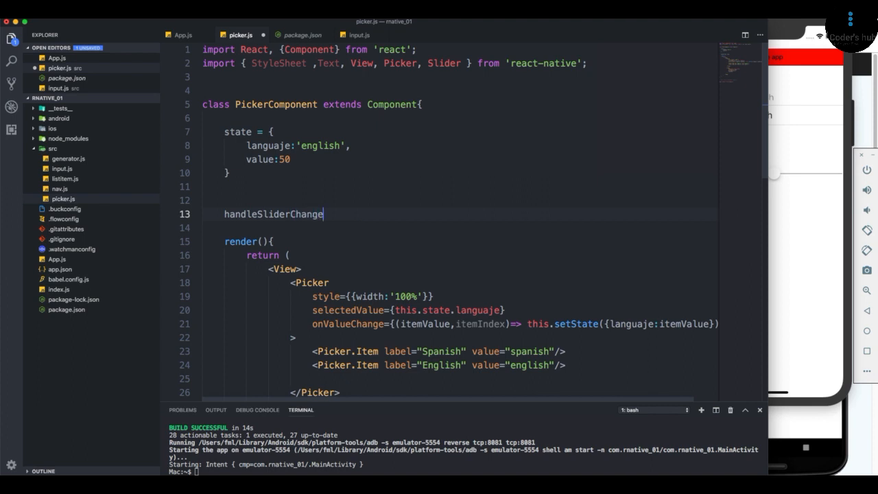
pyautogui.write('= () => {')
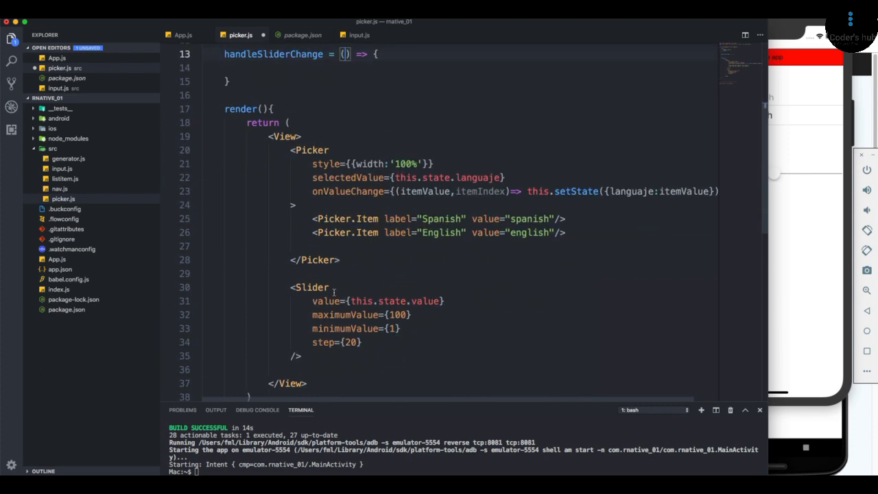
pyautogui.moveTo(291, 287); pyautogui.dragTo(300, 356)
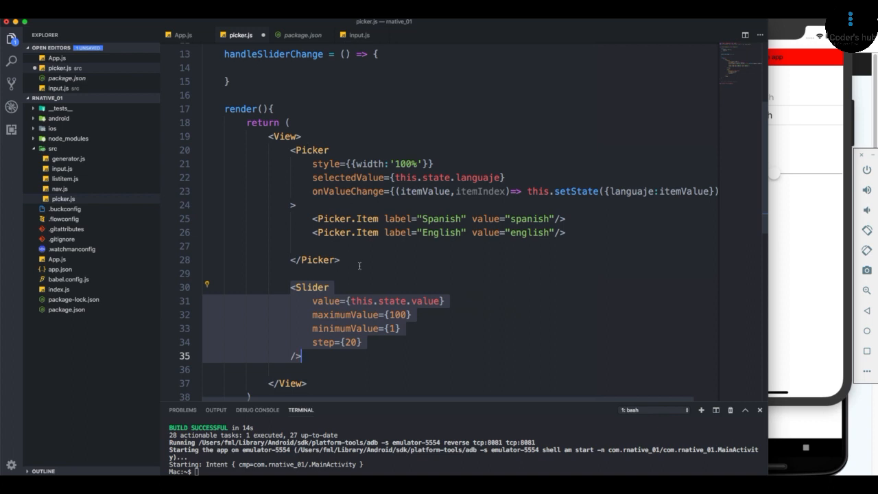
pyautogui.moveTo(347, 66)
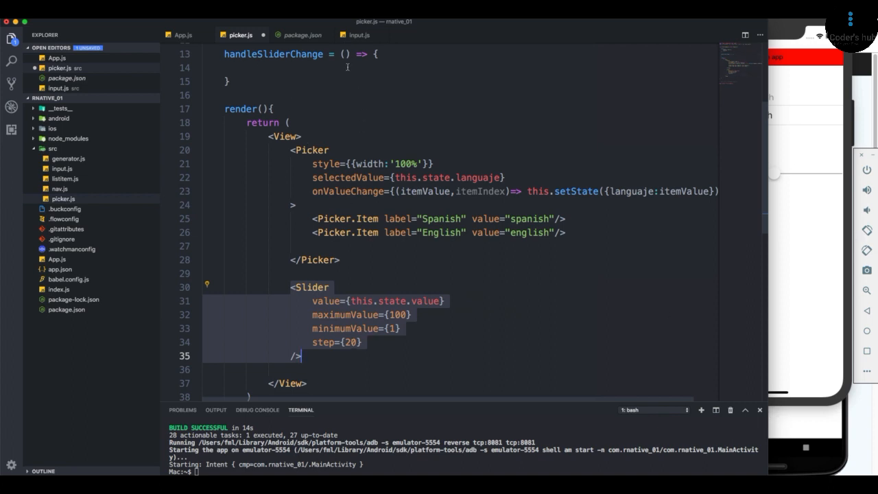
pyautogui.write('value')
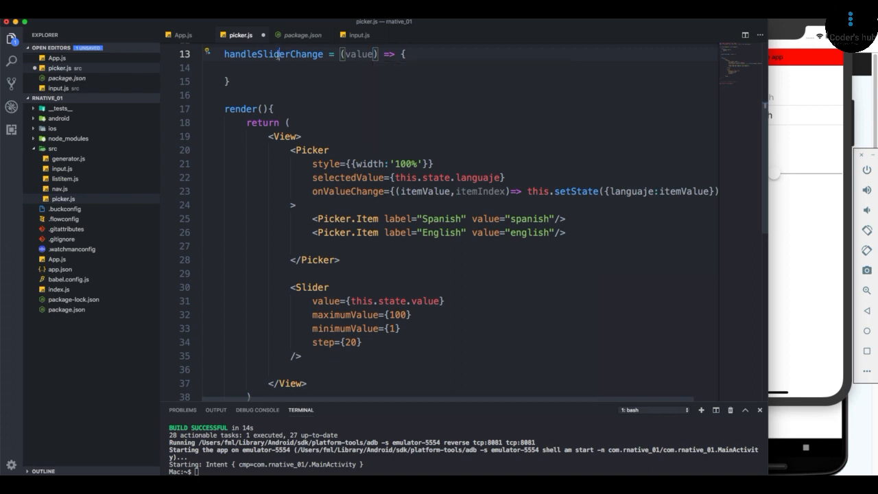
pyautogui.write('alert')
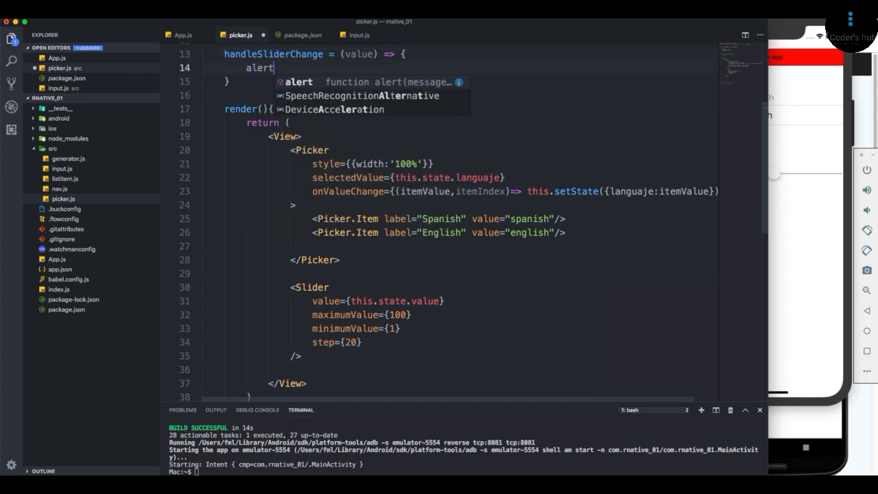
pyautogui.write('(el')
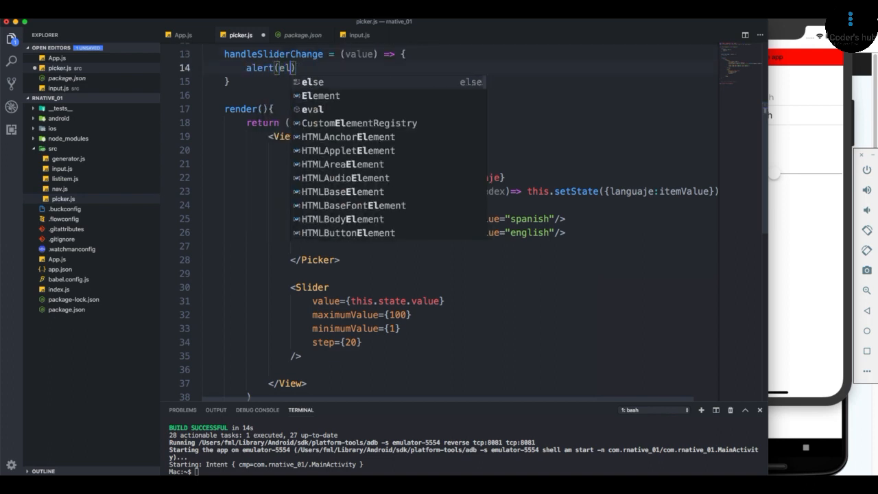
pyautogui.write('value')
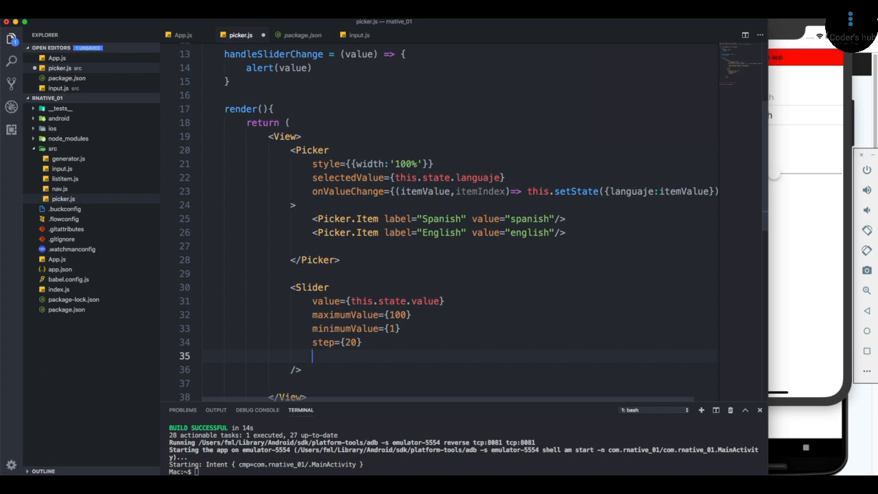
# Step: Set the Slider's onValueChange prop to {this.handleSliderChange}
pyautogui.write('onVlu')
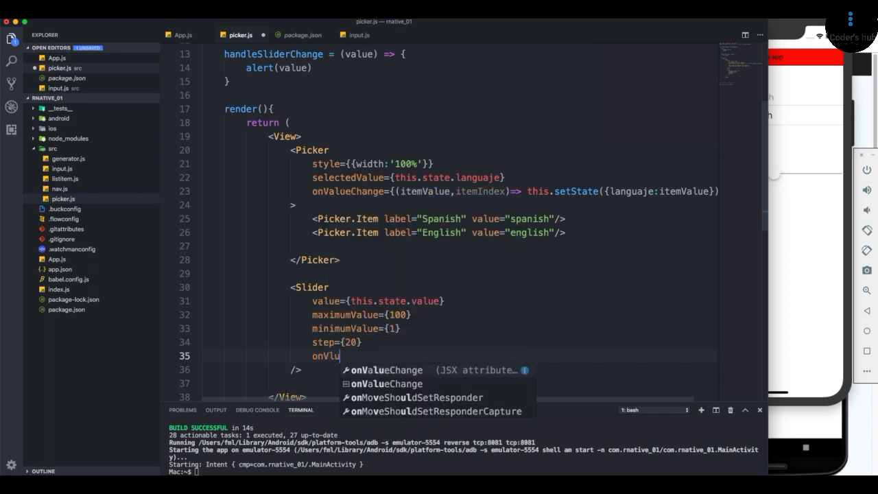
pyautogui.press('Tab')
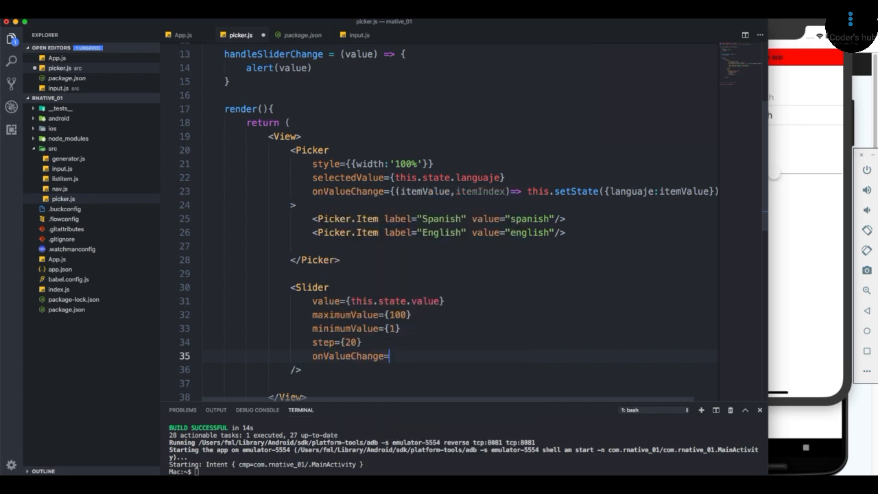
pyautogui.write('={}')
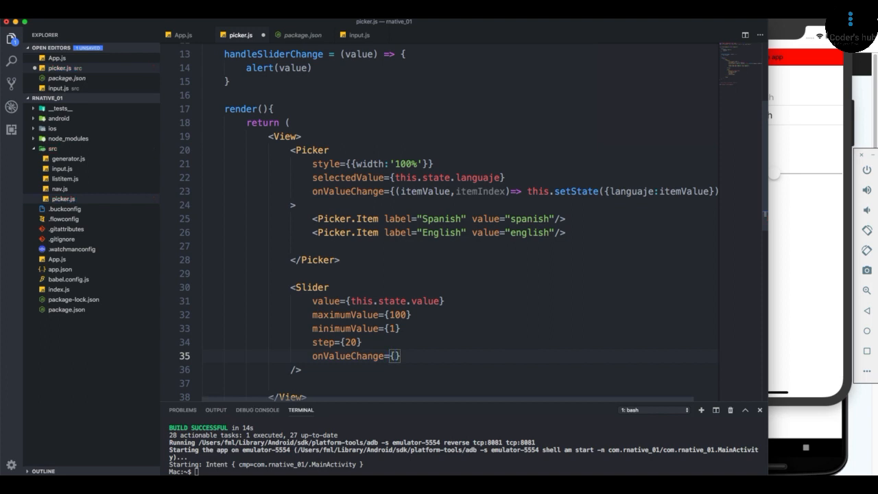
pyautogui.write('this.han')
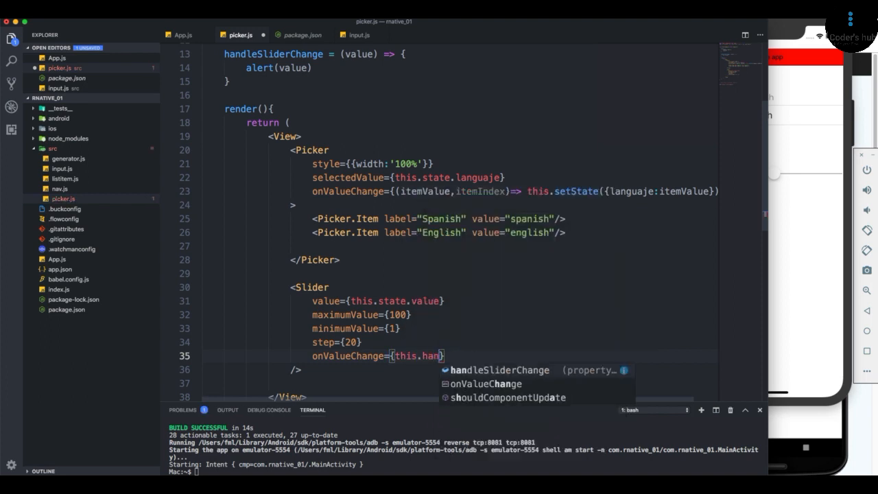
pyautogui.press('Tab')
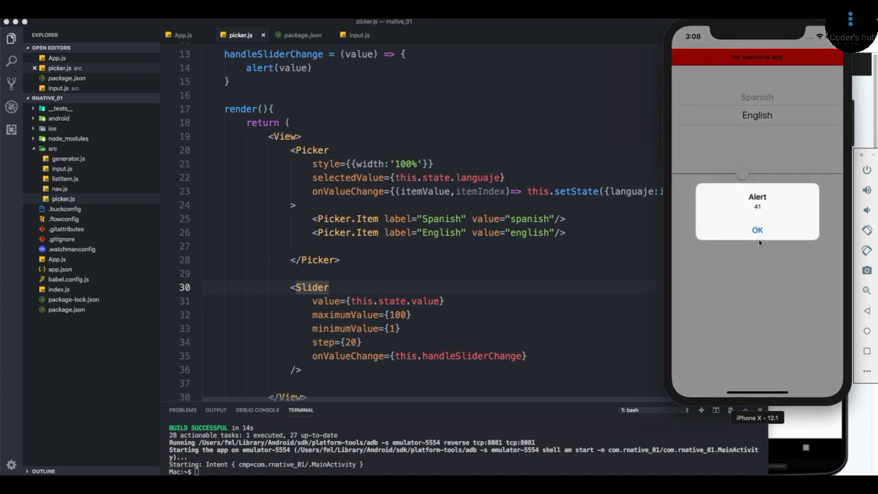
# Step: Slide the slider with minimum 0 and dismiss the alerts showing 41, 80 and 60
pyautogui.click(757, 230)
pyautogui.write('0')
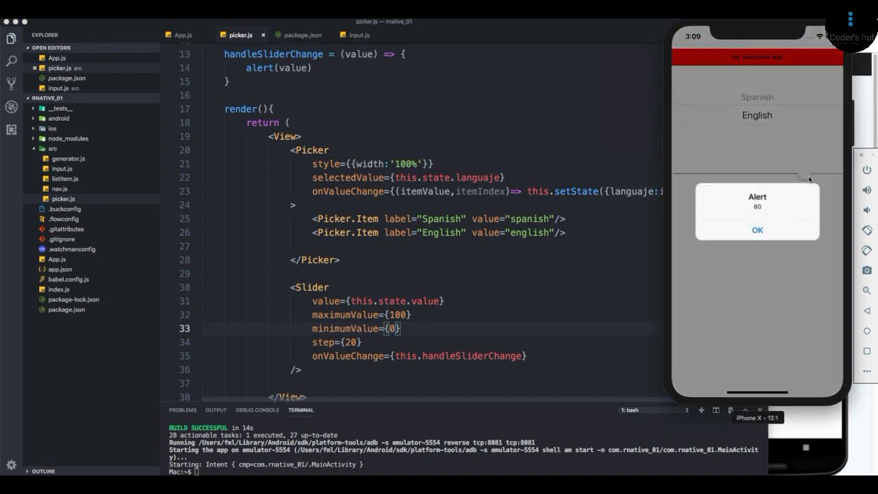
pyautogui.click(757, 230)
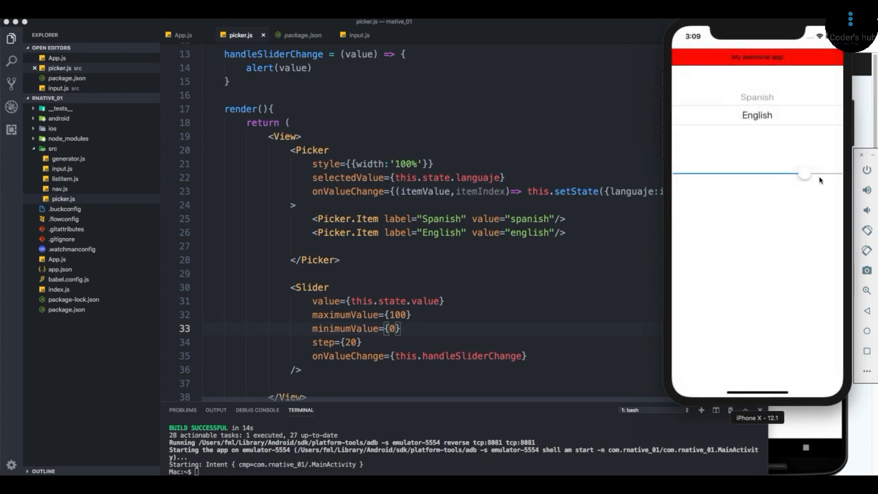
pyautogui.moveTo(804, 173); pyautogui.dragTo(773, 173)
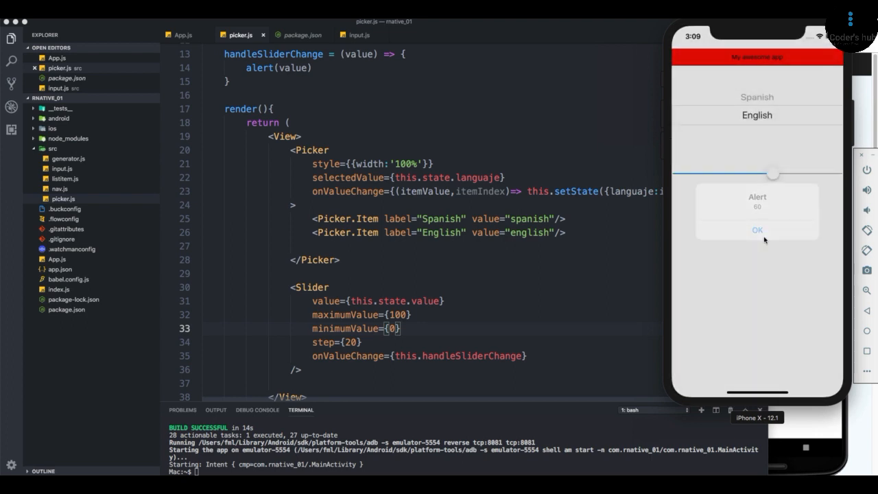
pyautogui.click(757, 229)
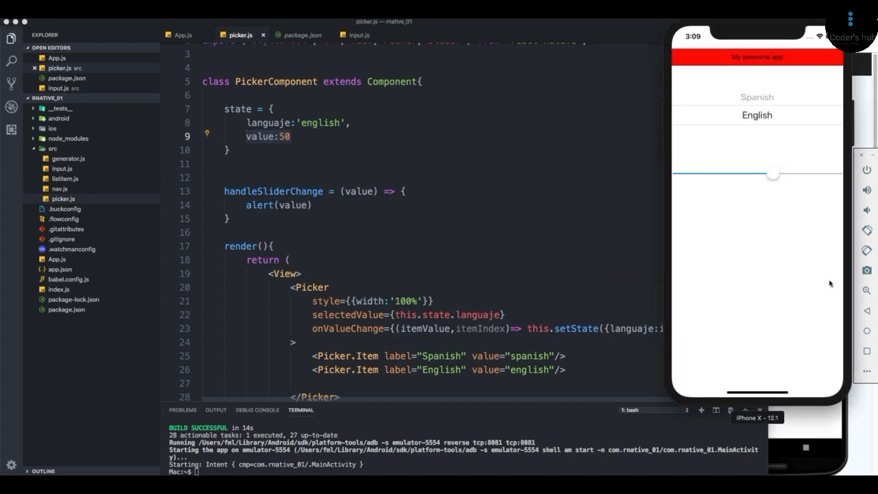
# Step: Replace alert(value) with this.setState({value: value}) and drag the slider to test
pyautogui.moveTo(773, 174); pyautogui.dragTo(757, 174)
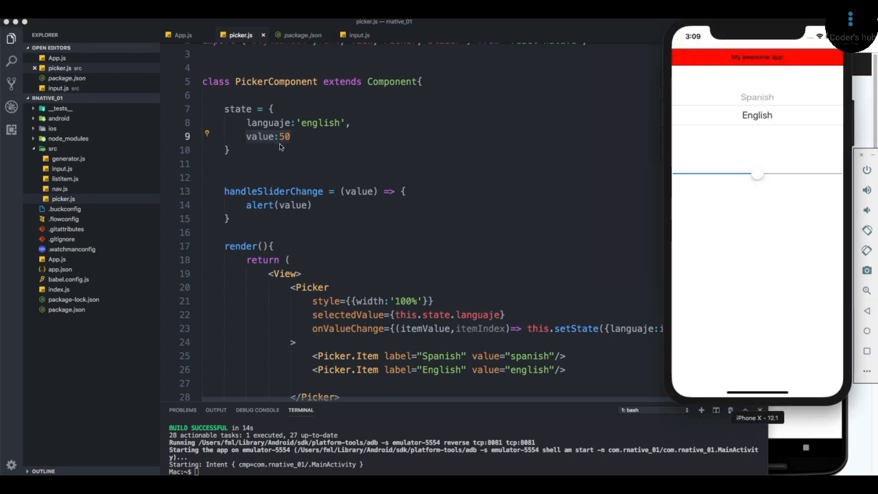
pyautogui.moveTo(326, 213)
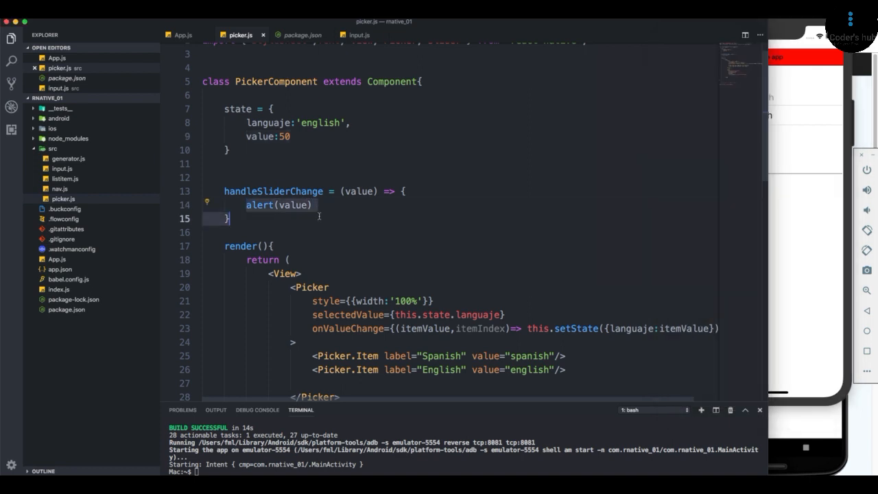
pyautogui.write('this.setState({')
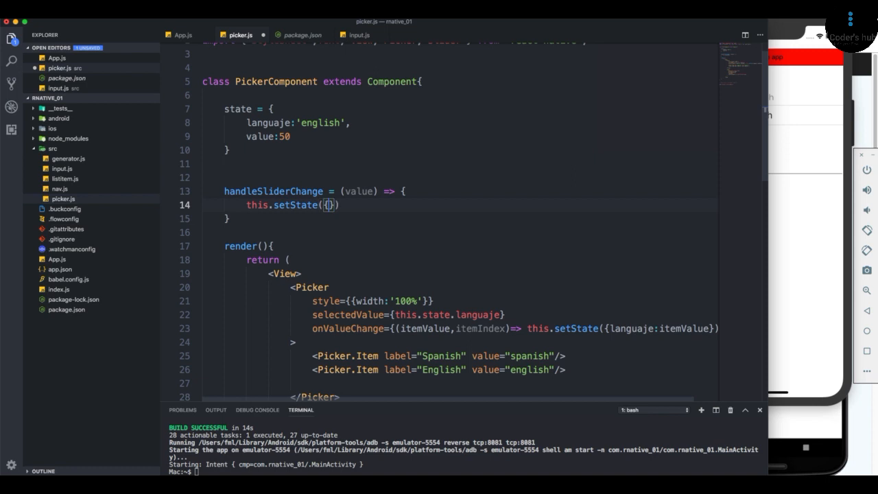
pyautogui.write('value:')
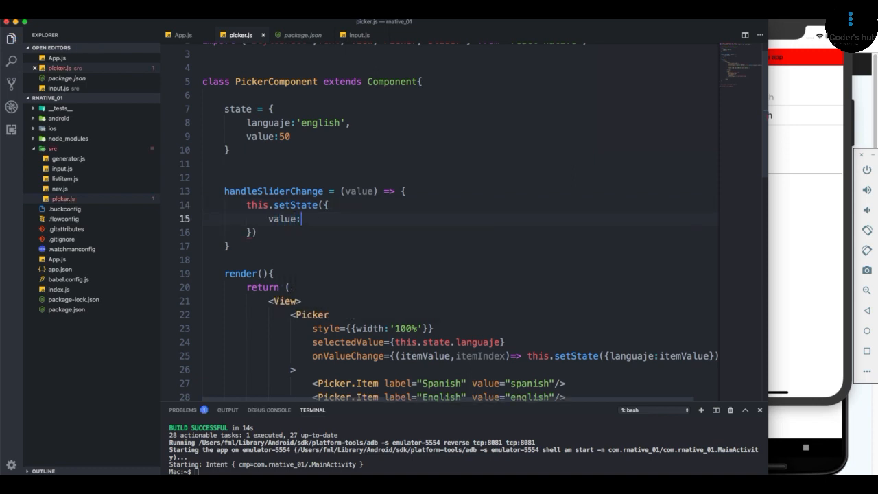
pyautogui.write('value')
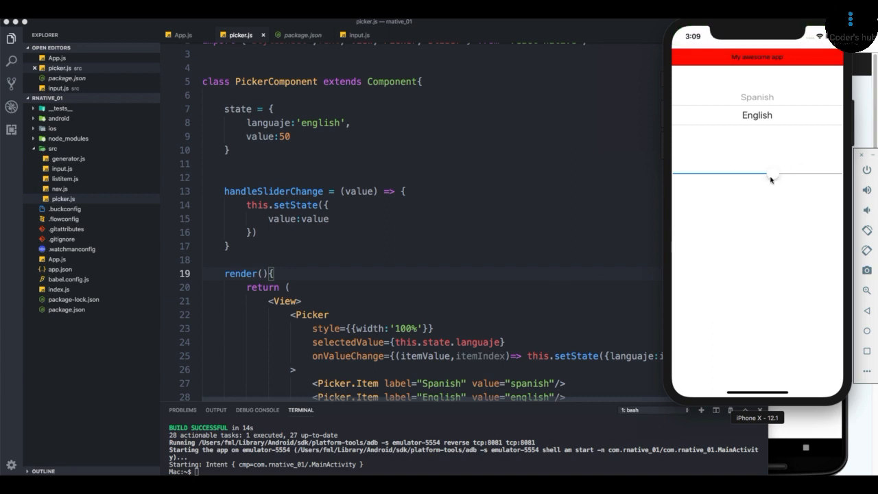
pyautogui.moveTo(772, 177); pyautogui.dragTo(710, 175)
pyautogui.write("'50'")
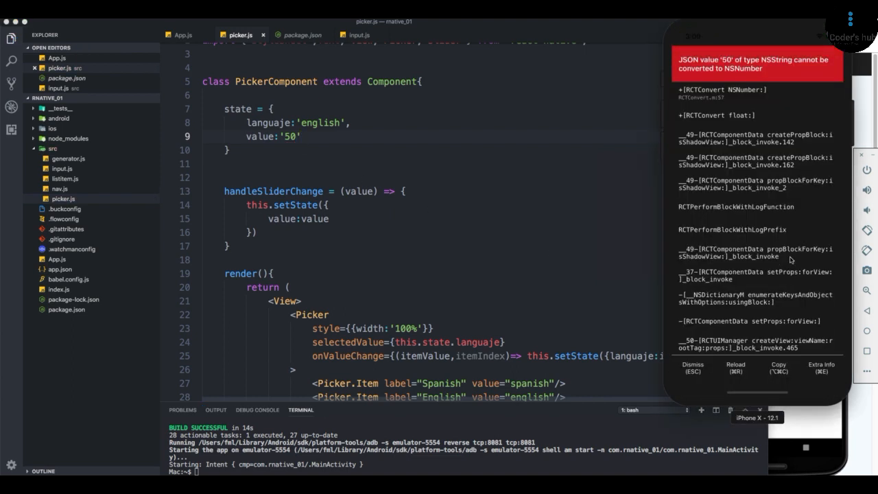
# Step: Scroll picker.js while changing the initial state value to the string '50'
pyautogui.scroll(-3)
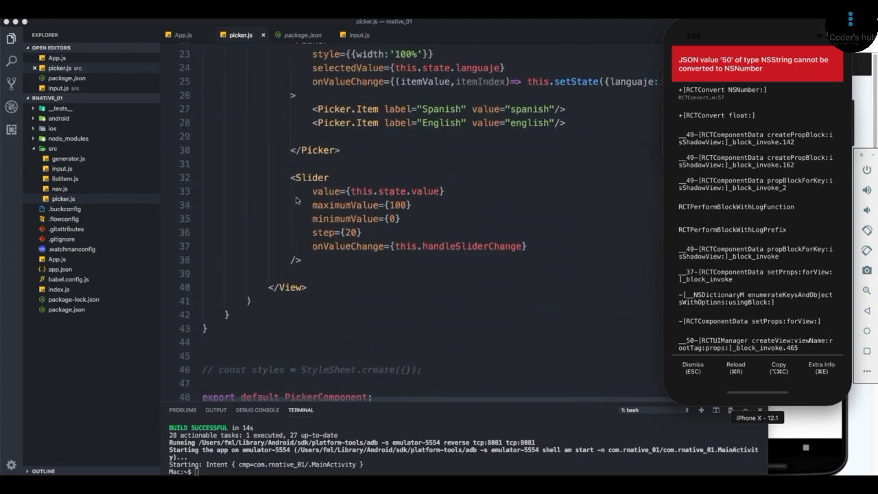
pyautogui.moveTo(426, 238)
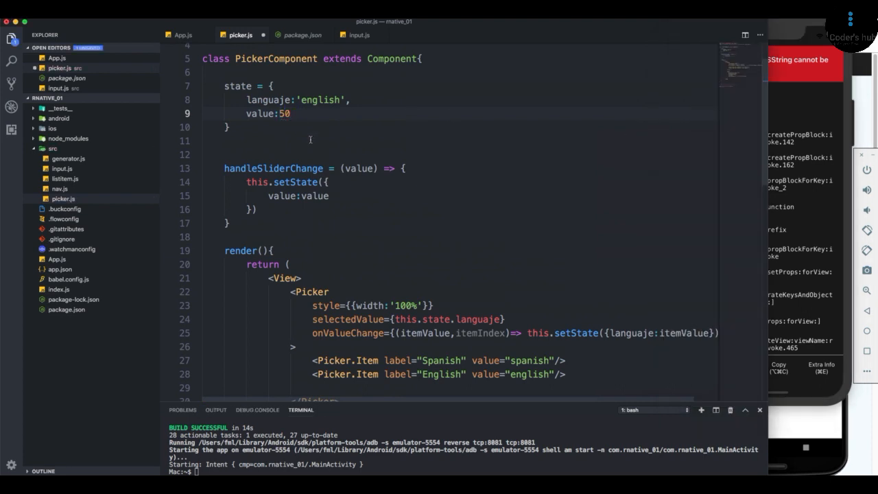
# Step: Make handleSliderChange store parseInt(value) in state instead of the raw value
pyautogui.doubleClick(314, 196)
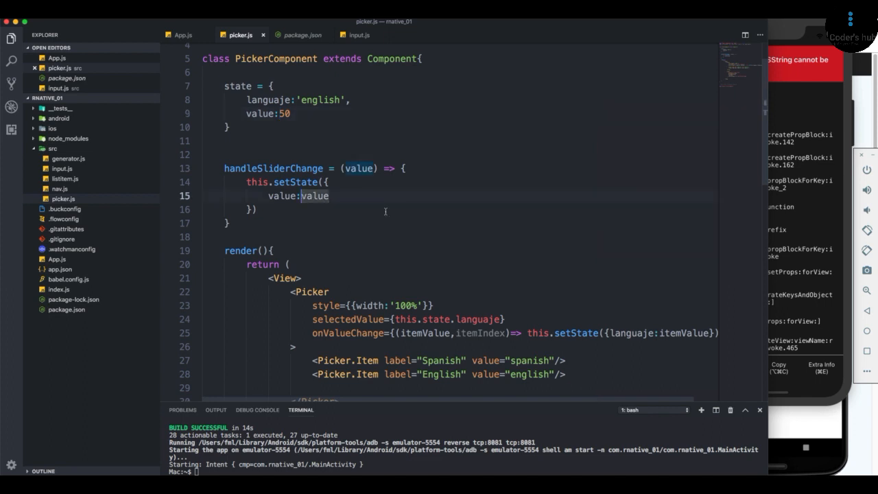
pyautogui.write('parseInt')
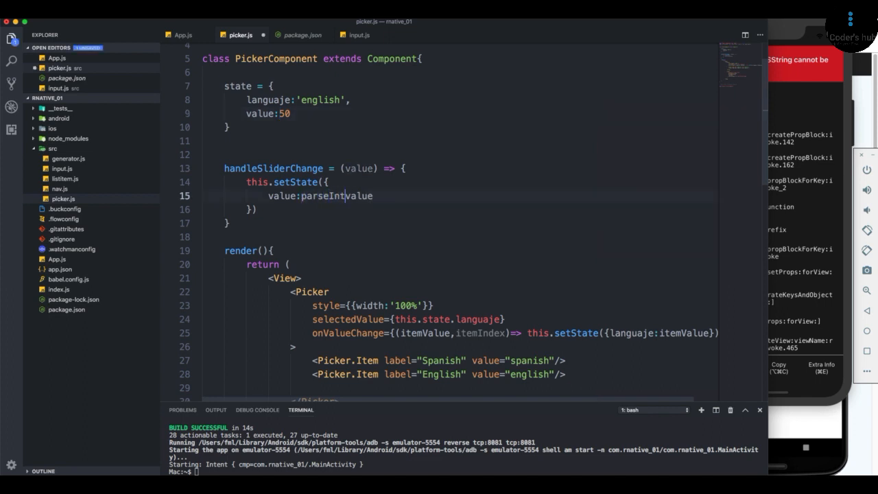
pyautogui.write('(value)')
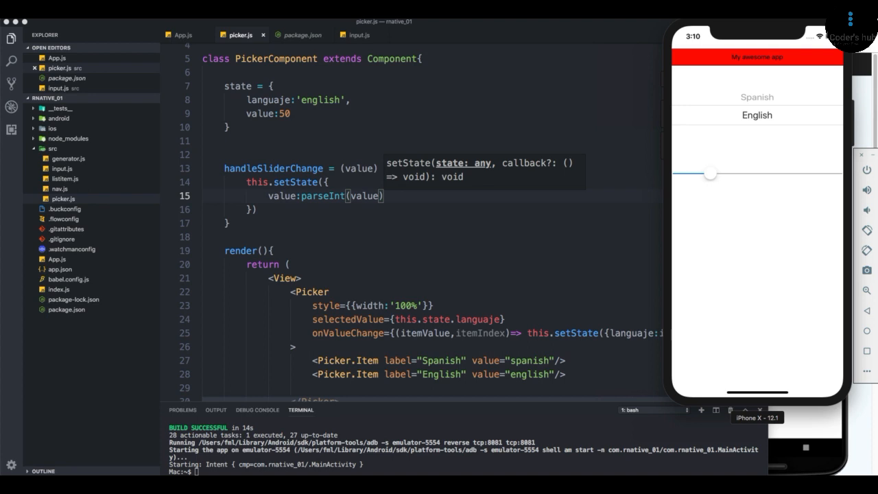
# Step: Drag the iPhone simulator slider toward the low end, then near the maximum
pyautogui.scroll(-3)
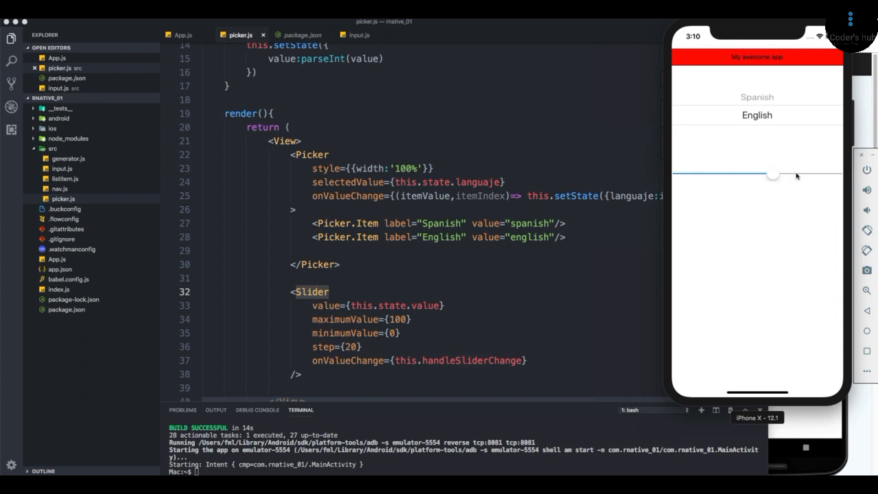
pyautogui.moveTo(774, 176); pyautogui.dragTo(710, 176)
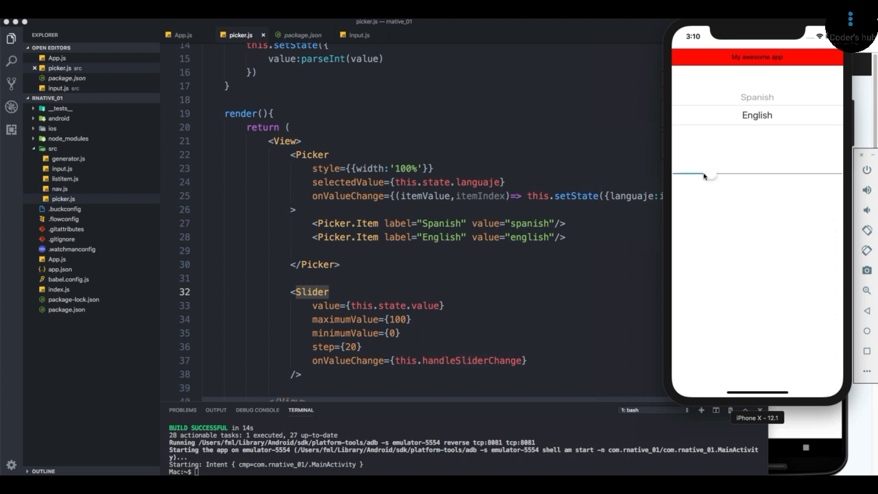
pyautogui.moveTo(710, 175); pyautogui.dragTo(804, 175)
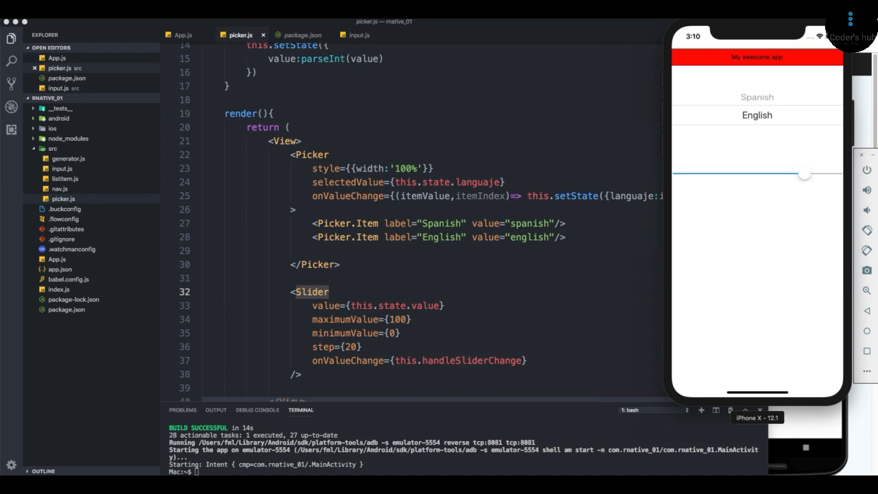
pyautogui.moveTo(673, 245)
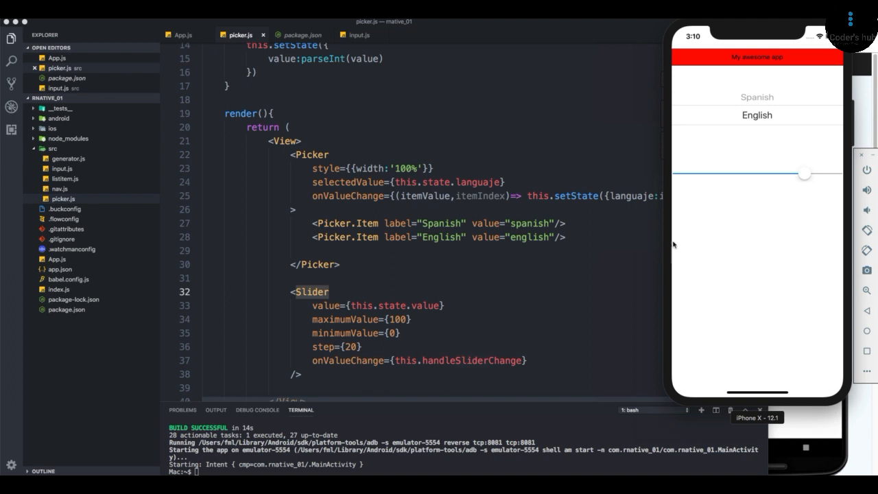
pyautogui.moveTo(763, 209)
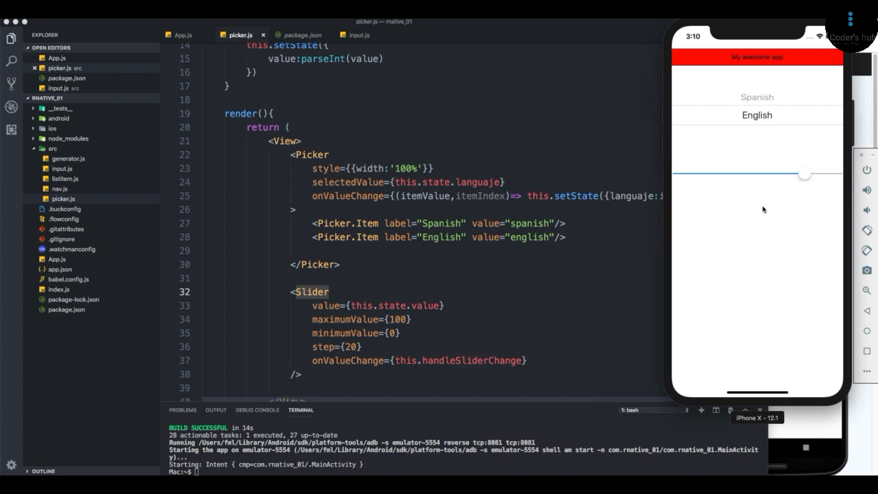